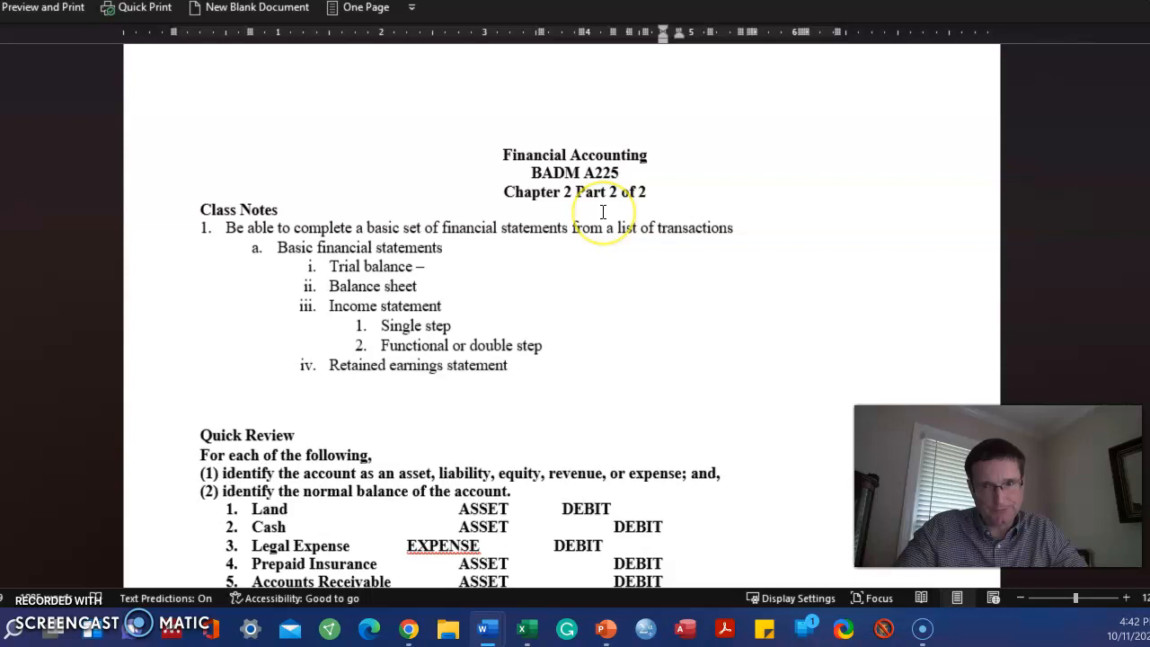
Scroll the Chapter 2 notes down to the Quick Review account list.
scroll("down", 3)
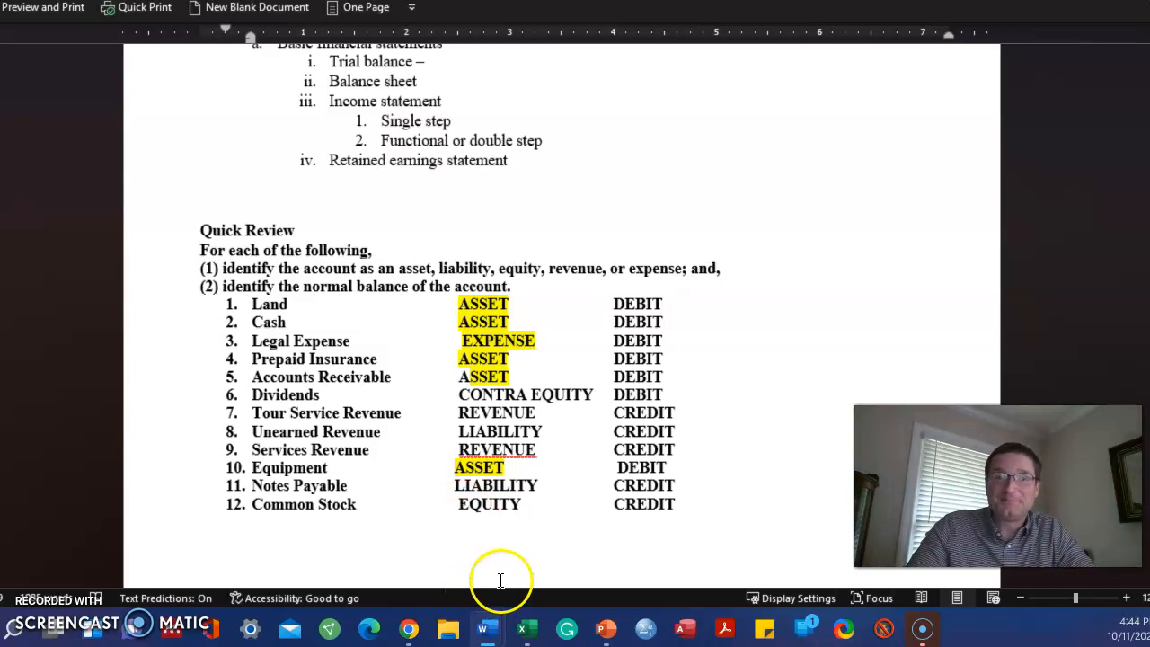
Select an account type answer in the Quick Review list for highlighting.
double_click(526, 394)
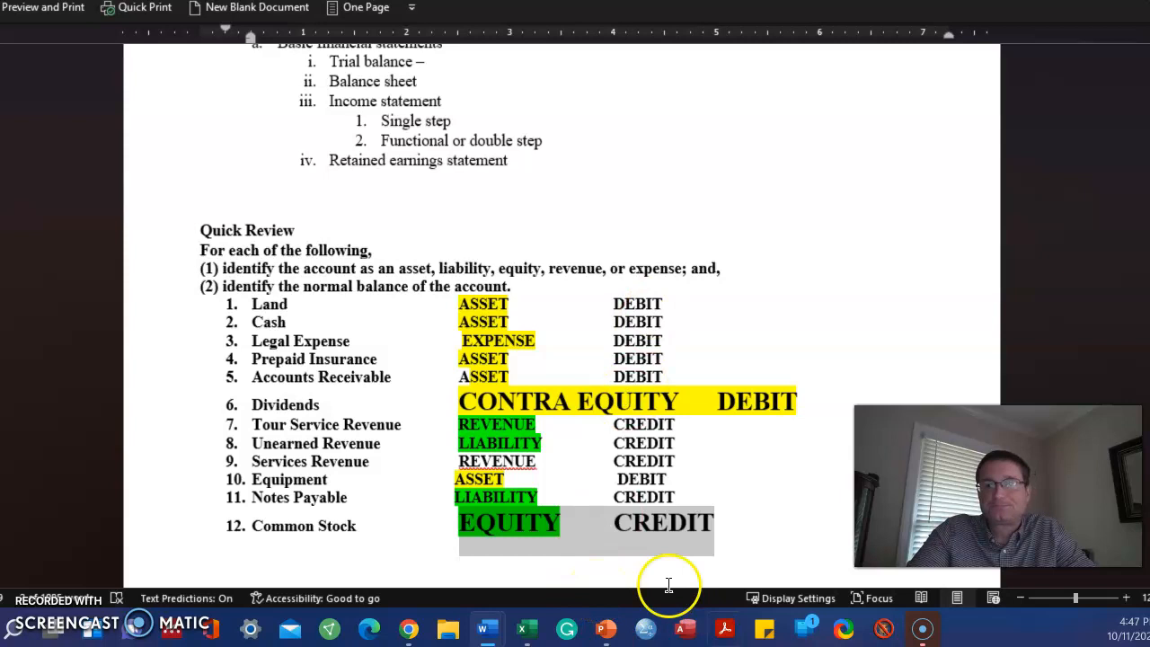
Show the full Speedy Computer Service alternate demonstration problem page.
scroll("down", 3)
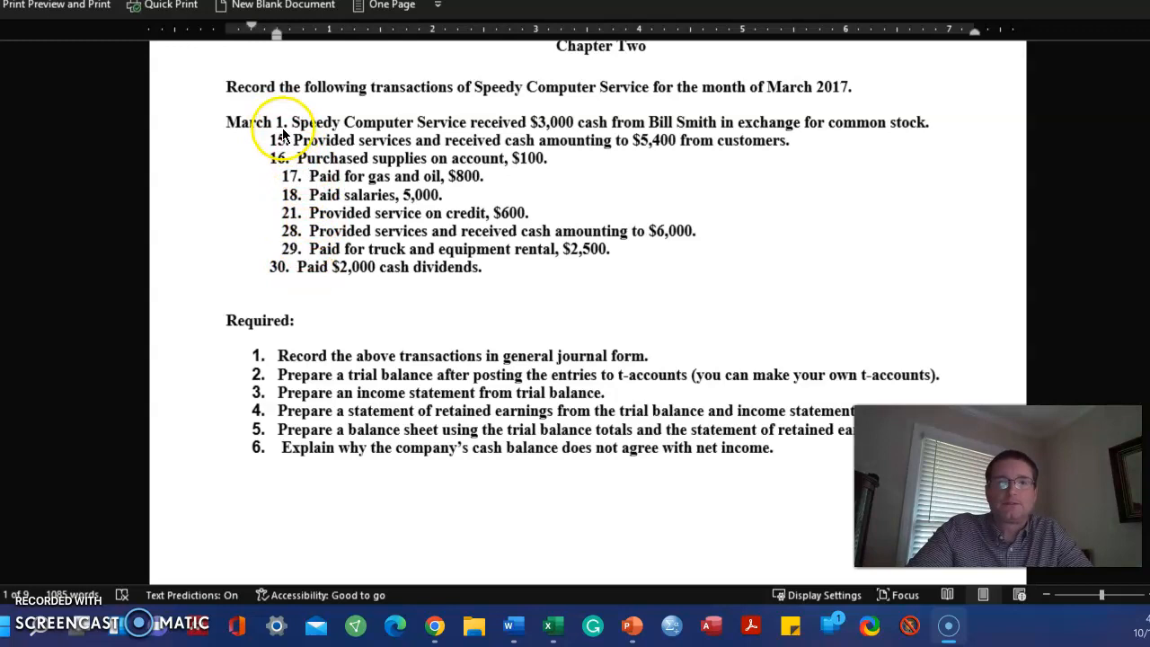
mouse_move(340, 233)
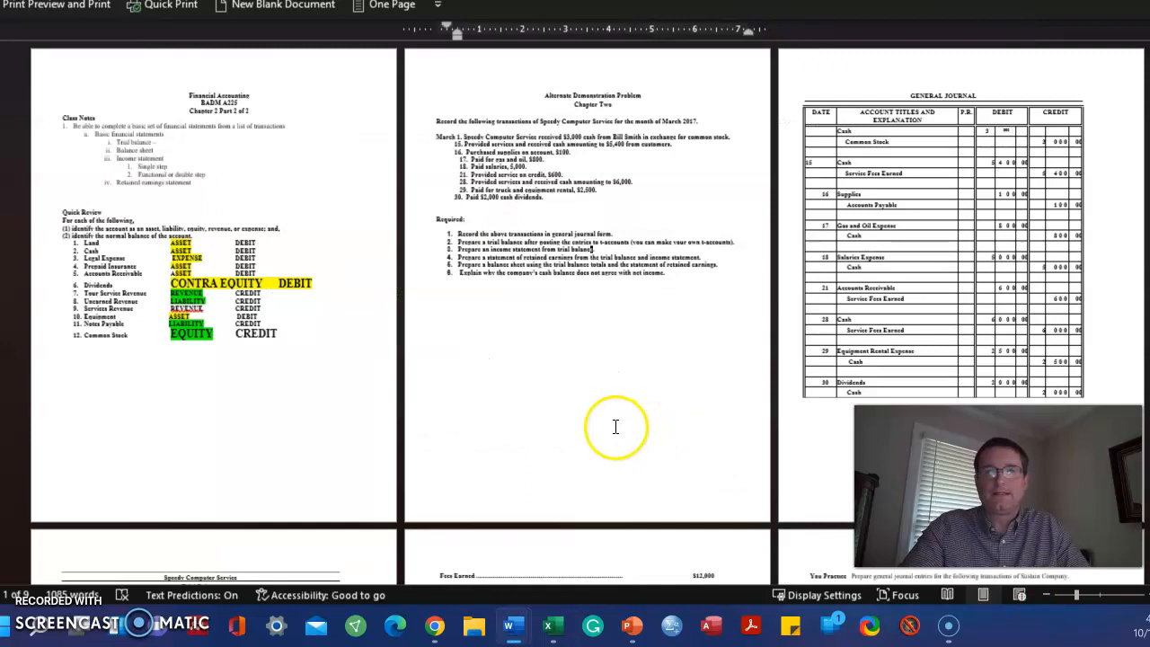
left_click(1086, 594)
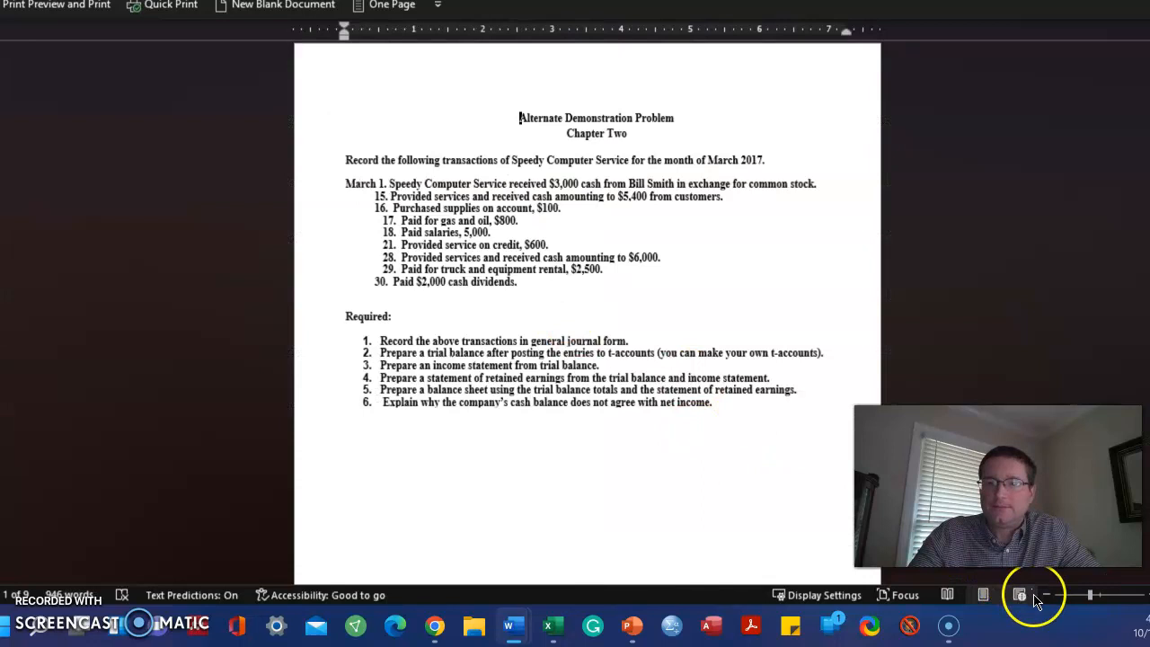
Show the problem page and General Journal page side by side.
left_click(1020, 595)
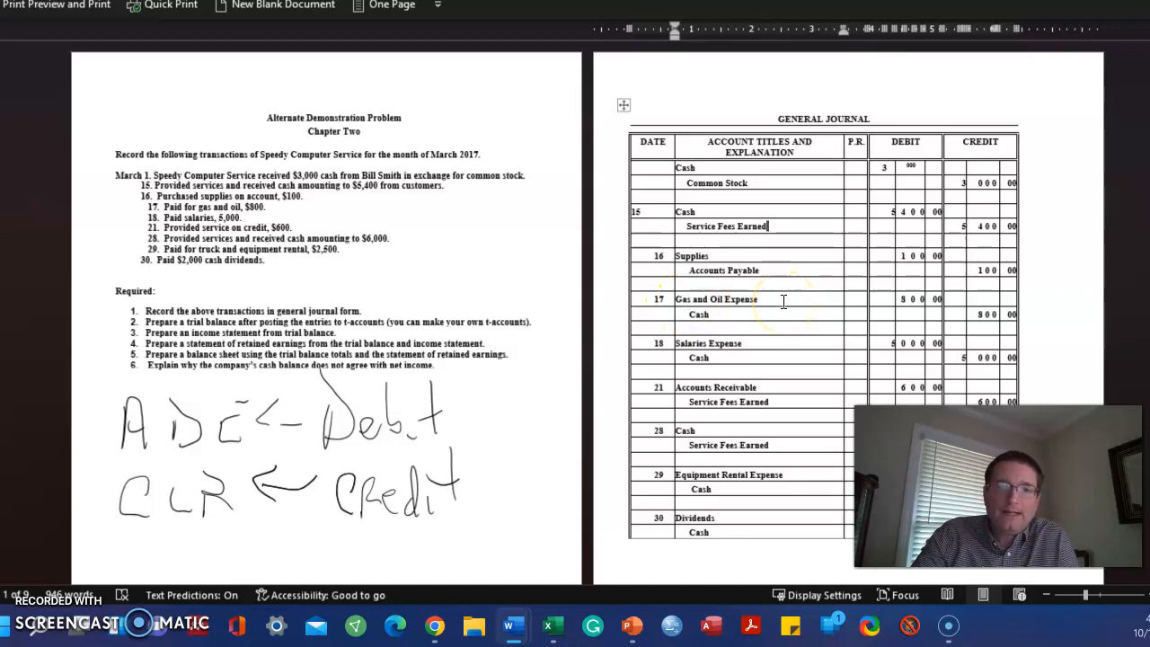
mouse_move(234, 423)
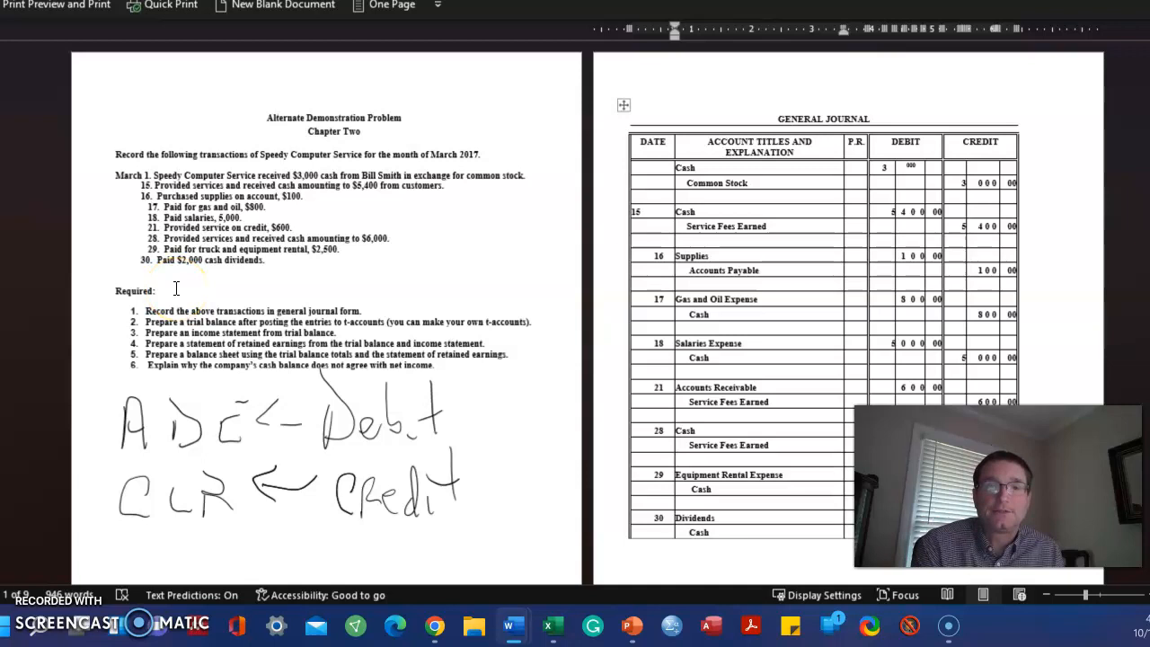
Scroll to the March 28–30 journal entries and place the cursor at Dividends.
scroll("down", 3)
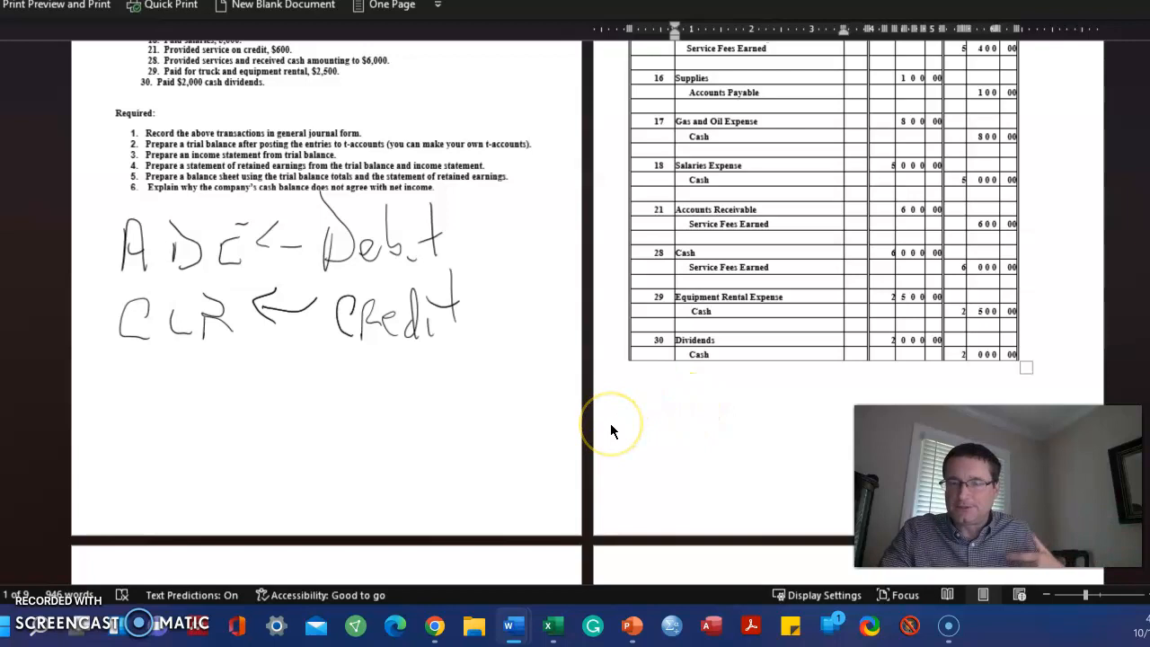
left_click(719, 340)
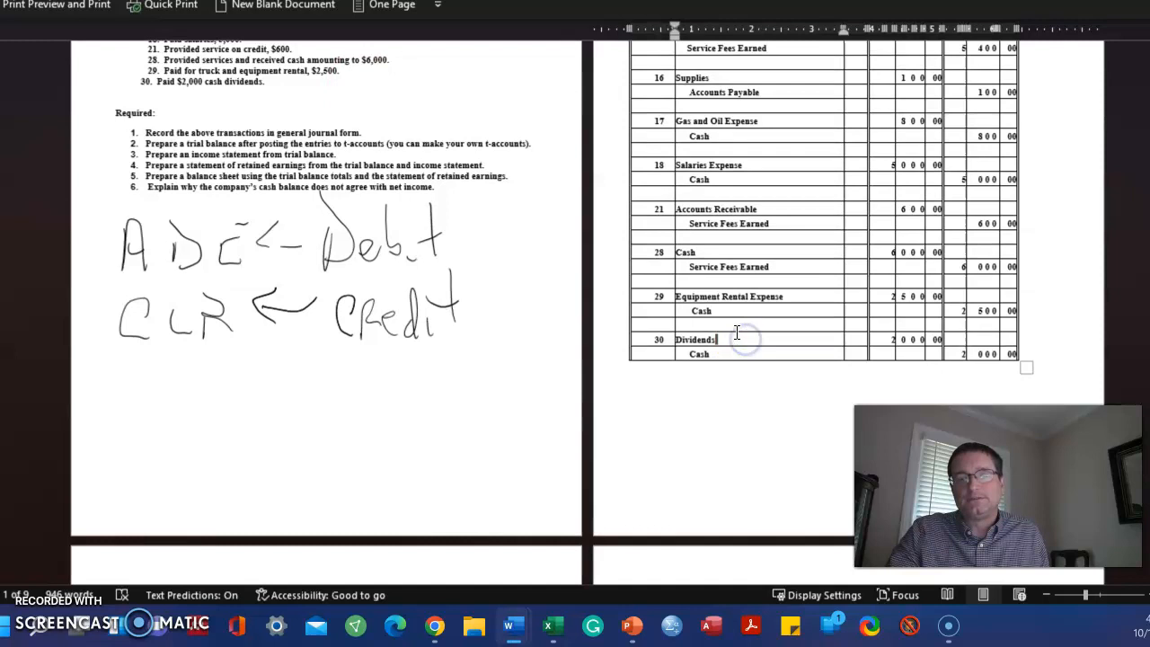